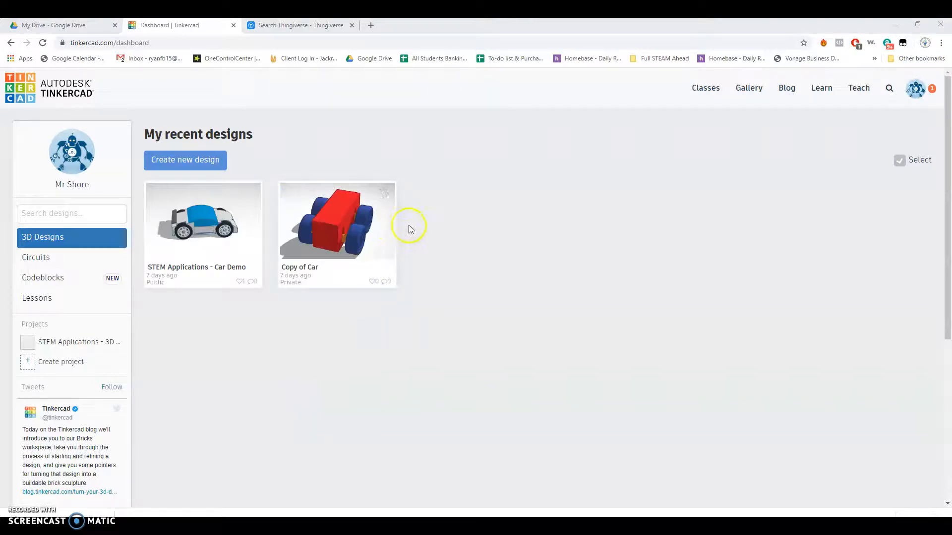
{"action": "mouse_move", "coordinate": [443, 203]}
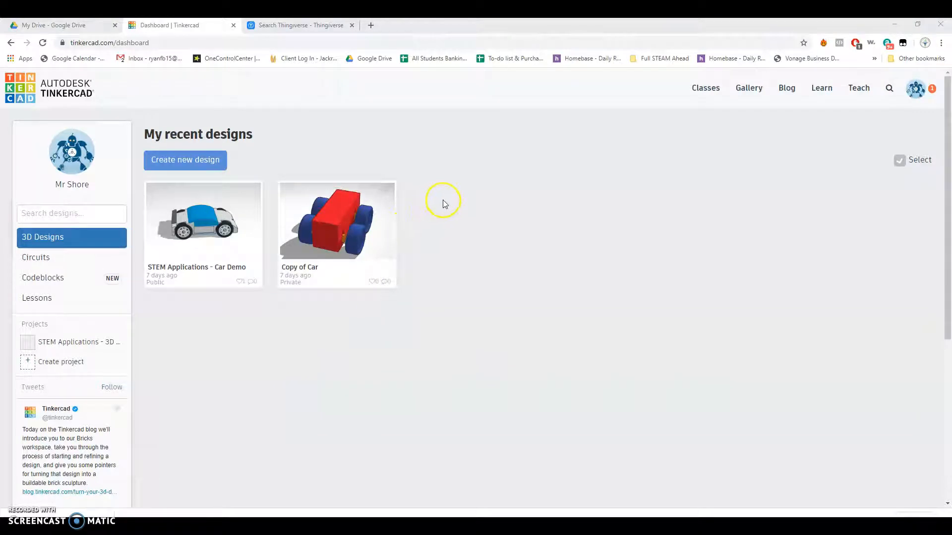
{"action": "mouse_move", "coordinate": [501, 215]}
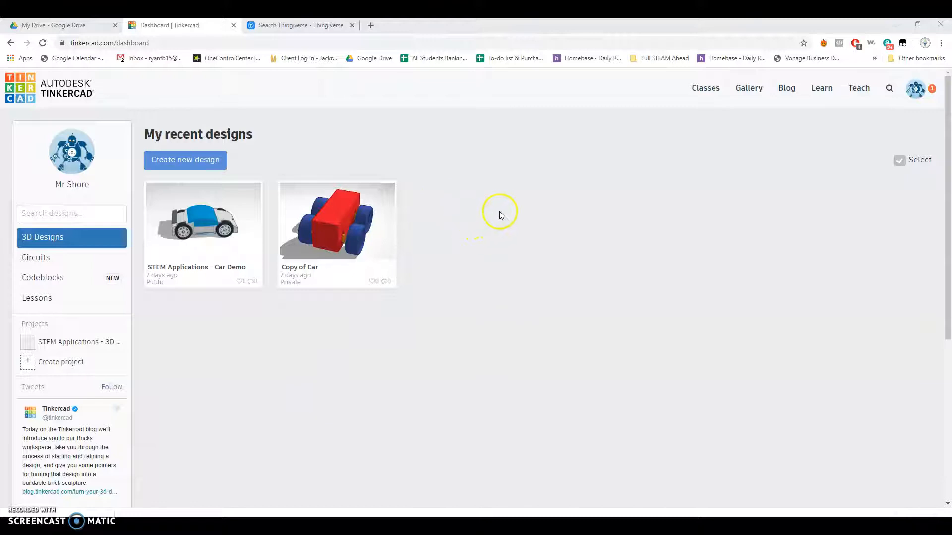
- Start a new blank 3D design from the Tinkercad dashboard
{"action": "left_click", "coordinate": [185, 159]}
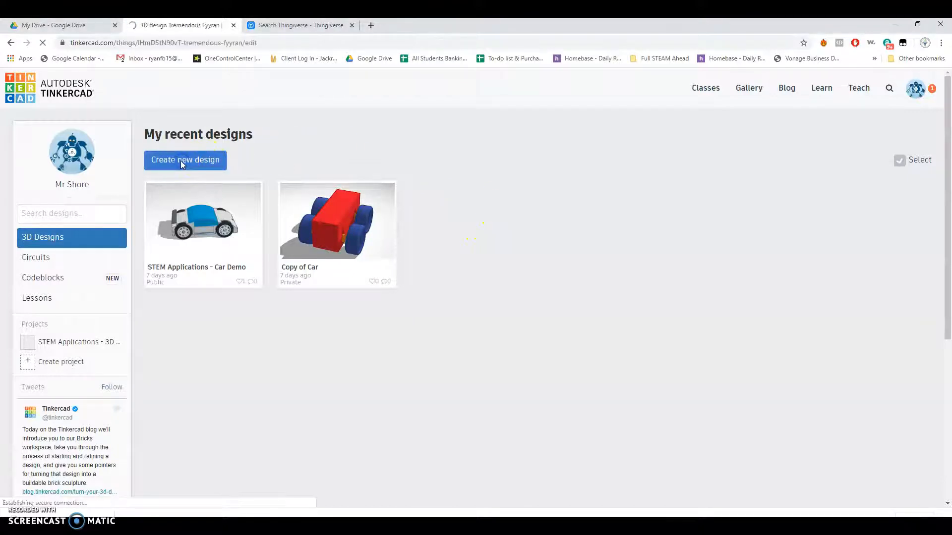
- Rename the empty design to 'Surgical Mask Strap holder'
{"action": "left_click", "coordinate": [186, 159]}
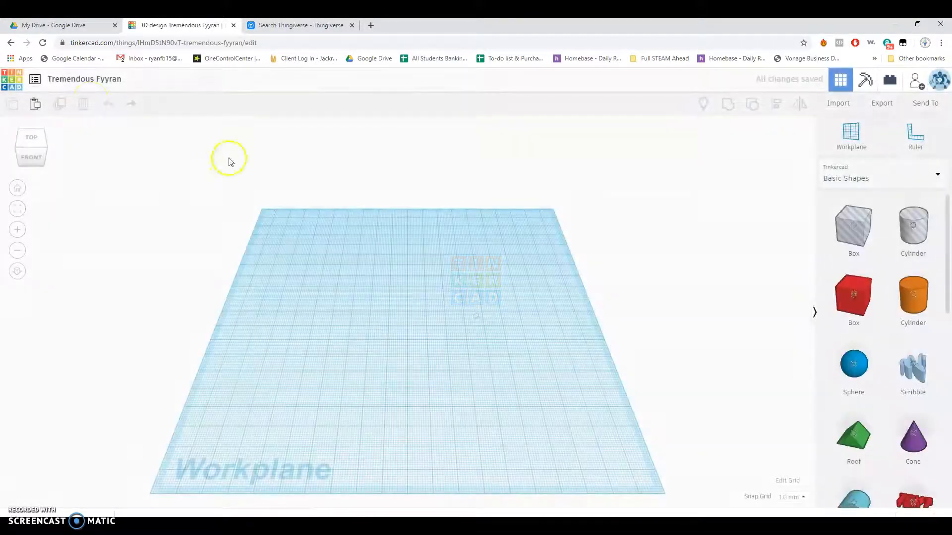
{"action": "left_click", "coordinate": [85, 79]}
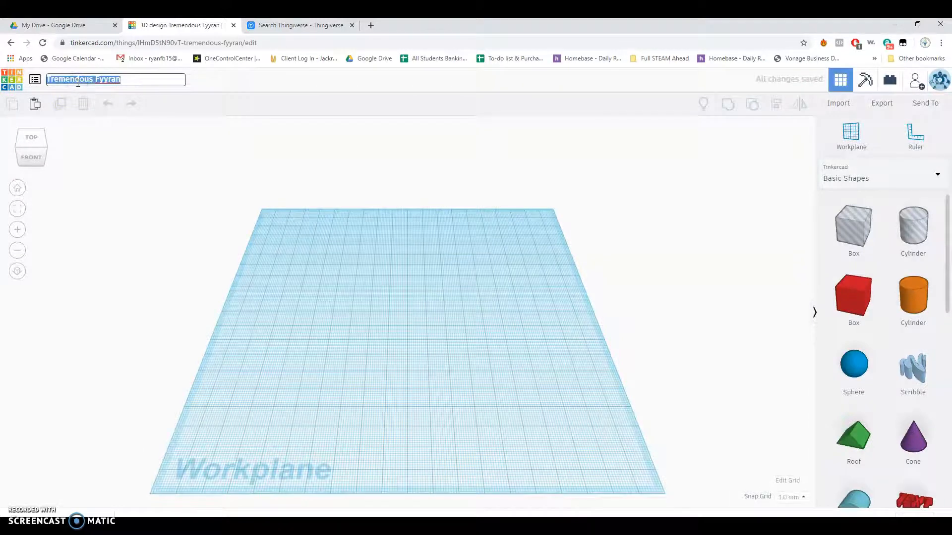
{"action": "type", "text": "Sugical"}
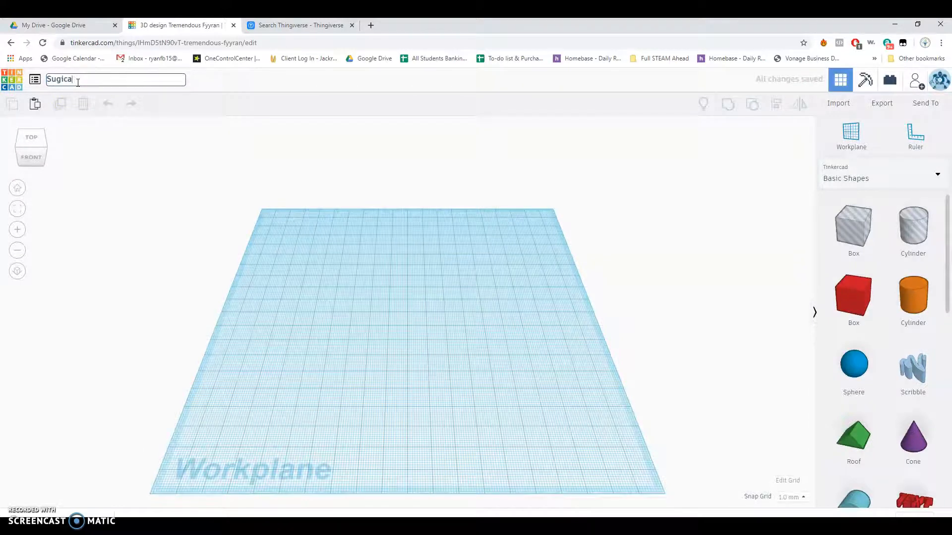
{"action": "type", "text": "Surgical Mask"}
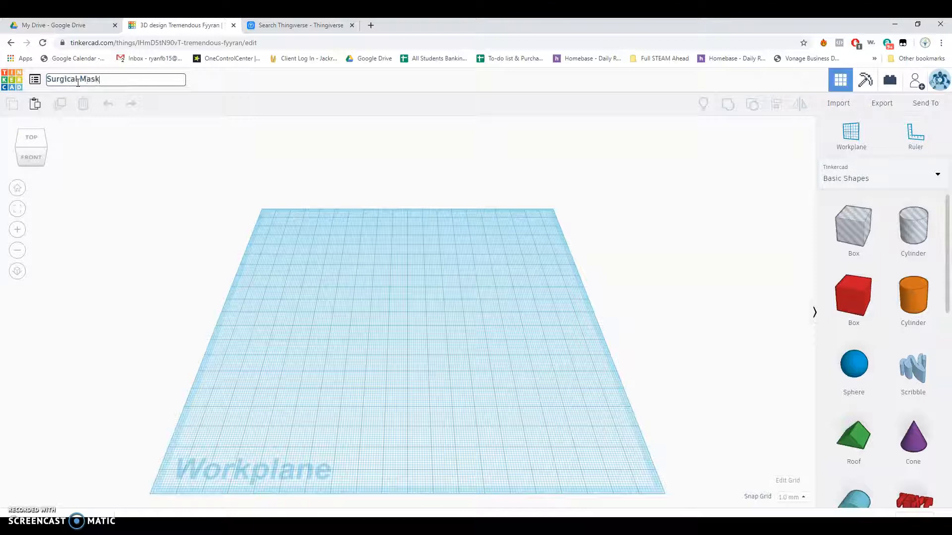
{"action": "type", "text": "Strap holder"}
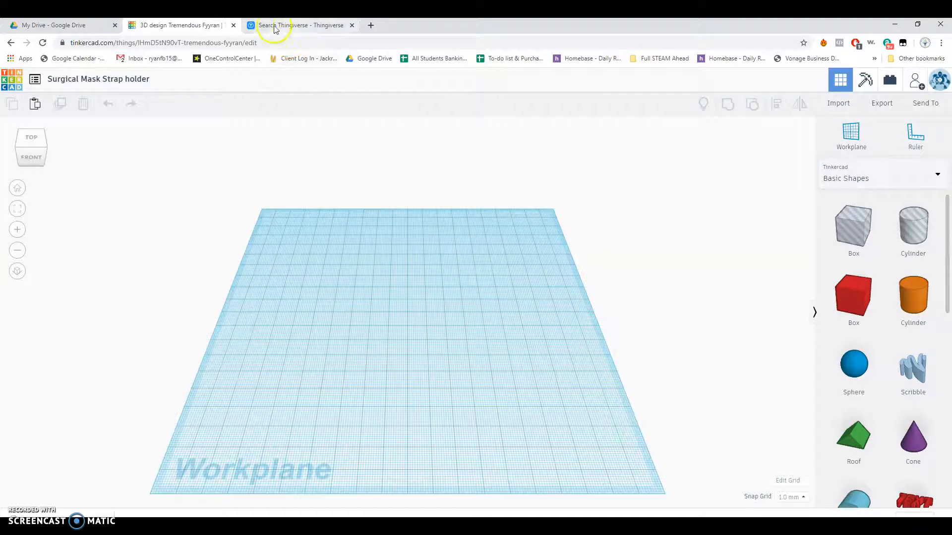
- Preview the first surgical mask strap listing on Thingiverse and return to the search results
{"action": "left_click", "coordinate": [299, 25]}
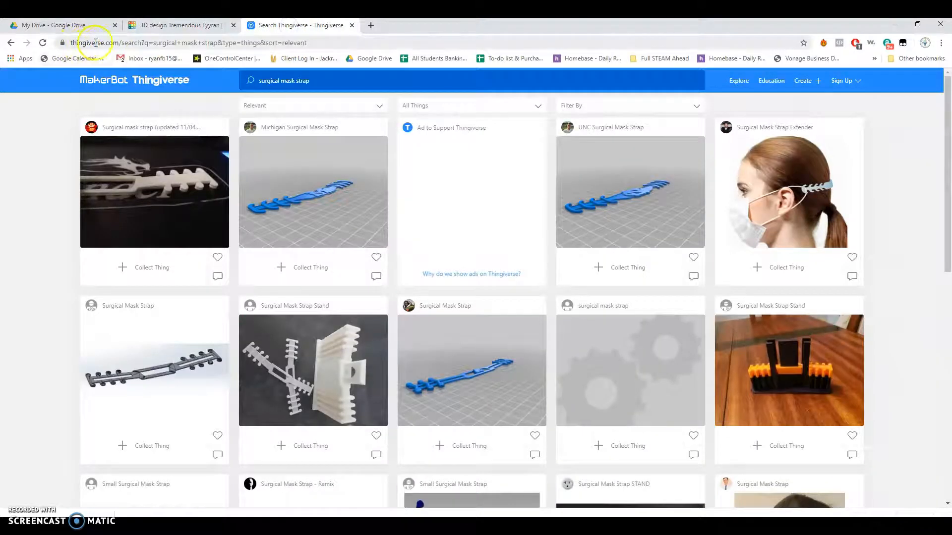
{"action": "left_click", "coordinate": [283, 81]}
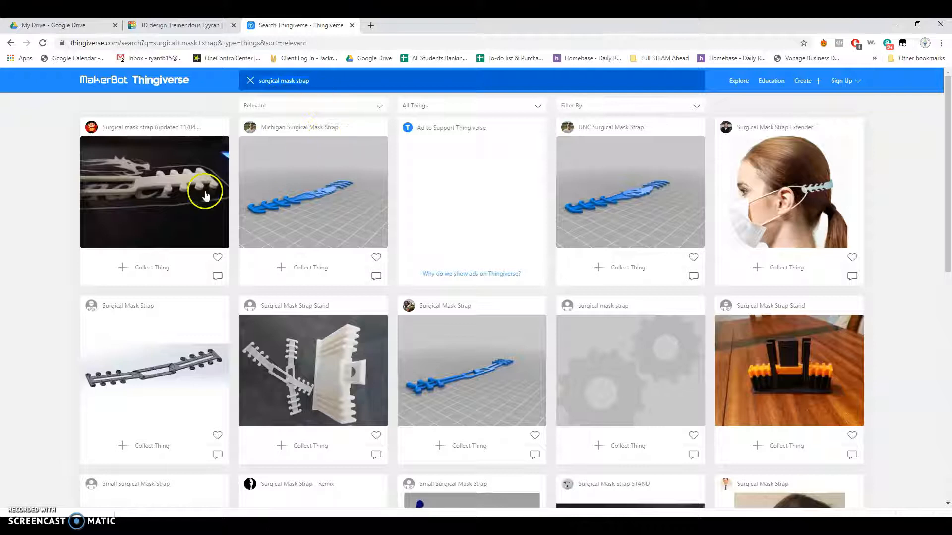
{"action": "mouse_move", "coordinate": [433, 214]}
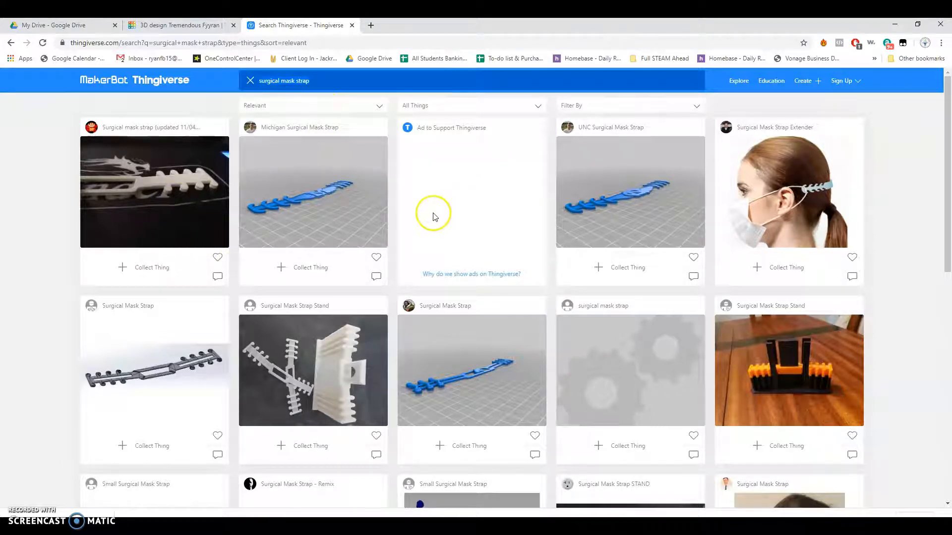
{"action": "mouse_move", "coordinate": [203, 253]}
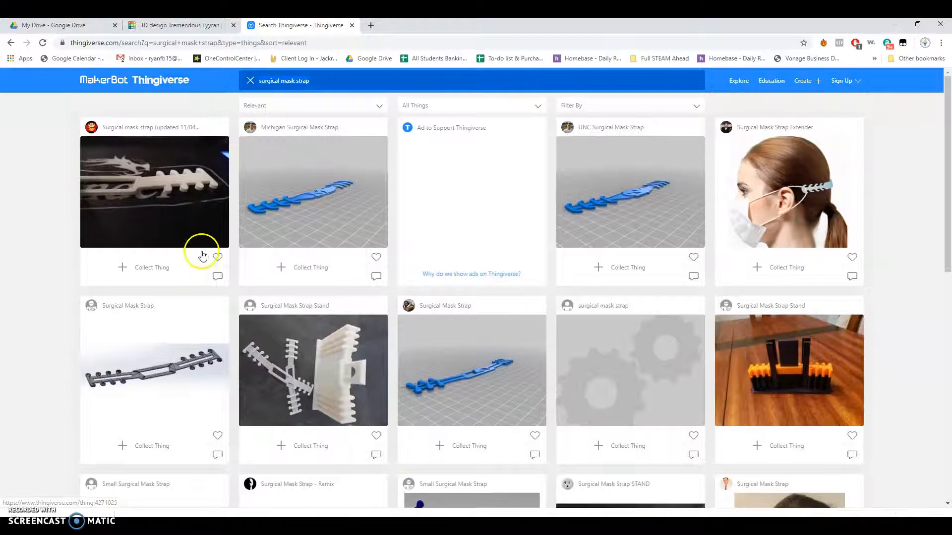
{"action": "left_click", "coordinate": [154, 192]}
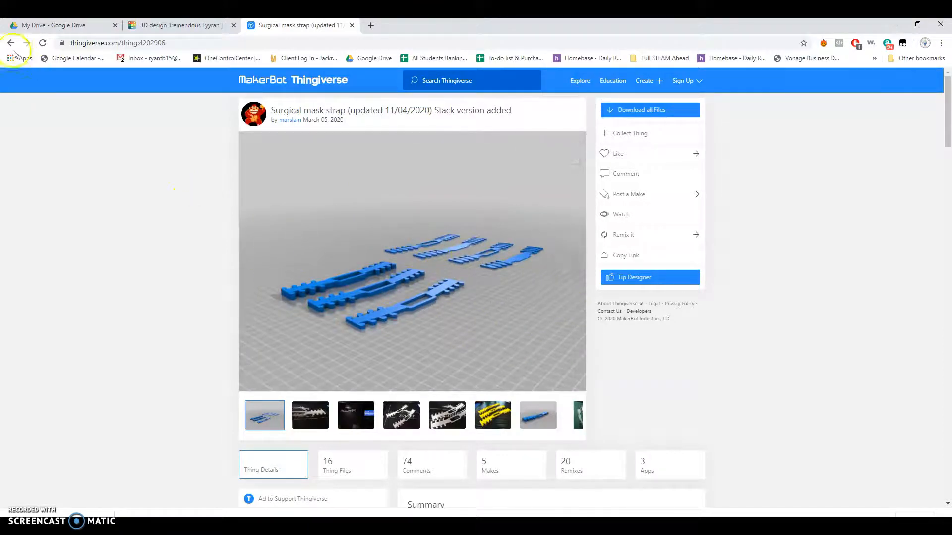
{"action": "left_click", "coordinate": [11, 43]}
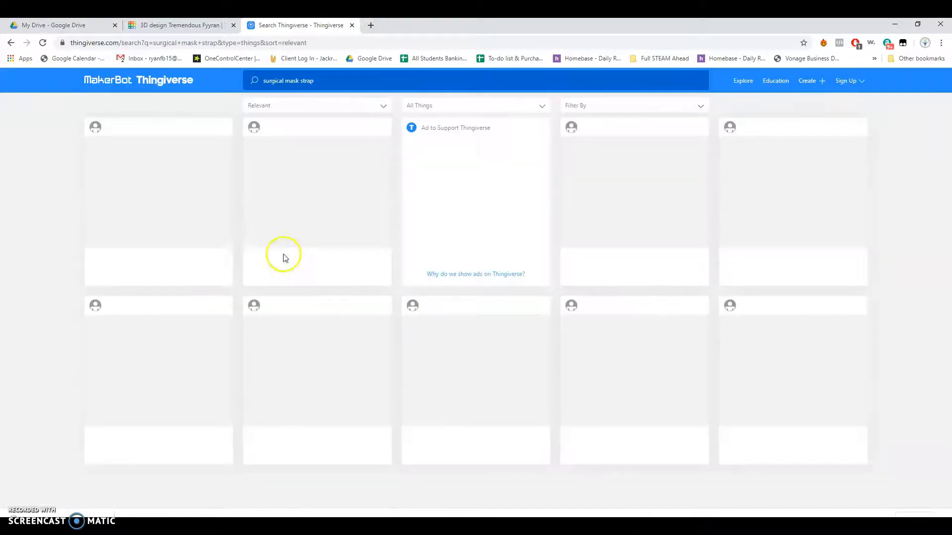
- Download the Small Surgical Mask Strap's 04122020-c.stl from its Thing Files section
{"action": "scroll", "scroll_direction": "down", "scroll_amount": 3}
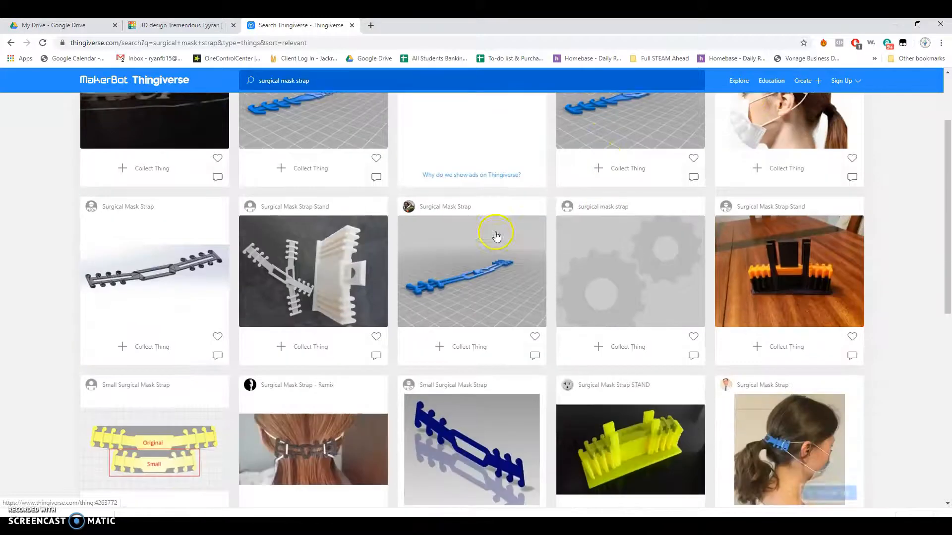
{"action": "scroll", "scroll_direction": "down", "scroll_amount": 3}
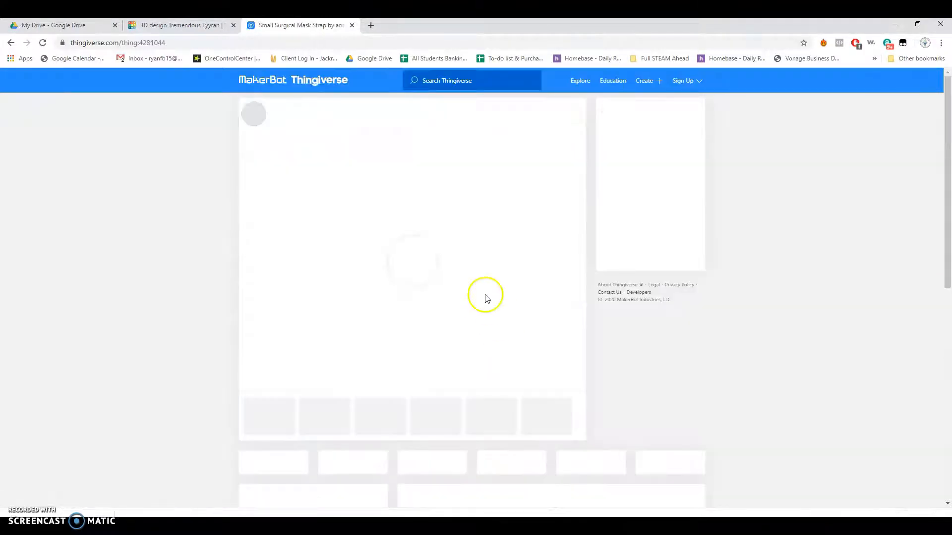
{"action": "mouse_move", "coordinate": [422, 239]}
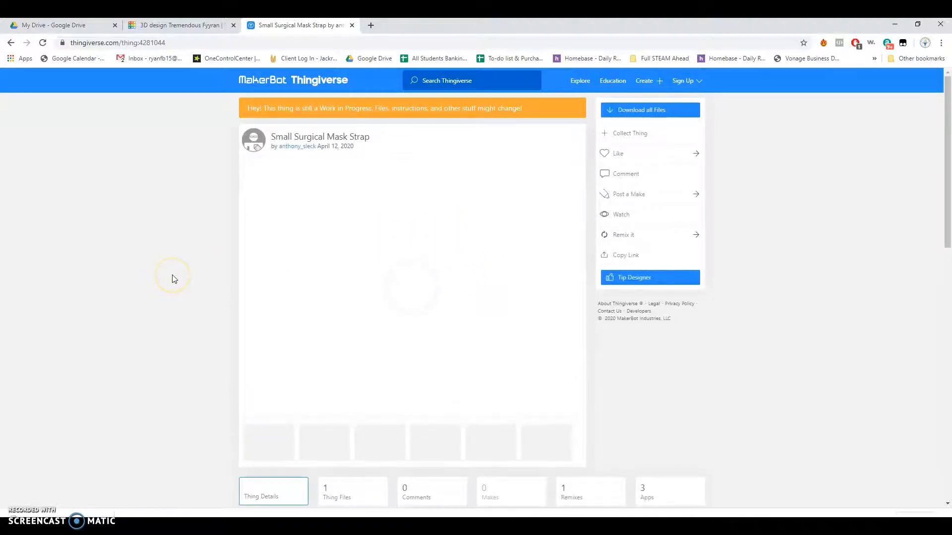
{"action": "scroll", "scroll_direction": "down", "scroll_amount": 3}
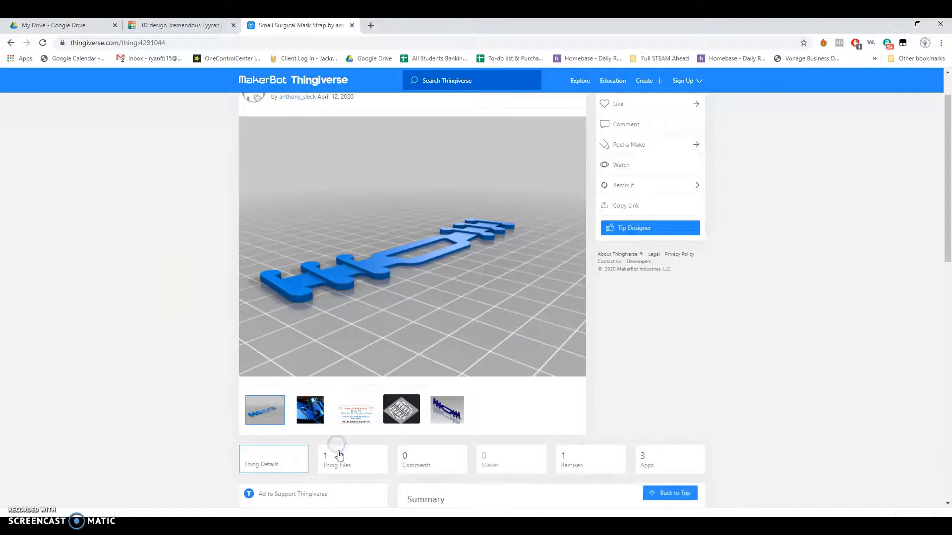
{"action": "left_click", "coordinate": [336, 458]}
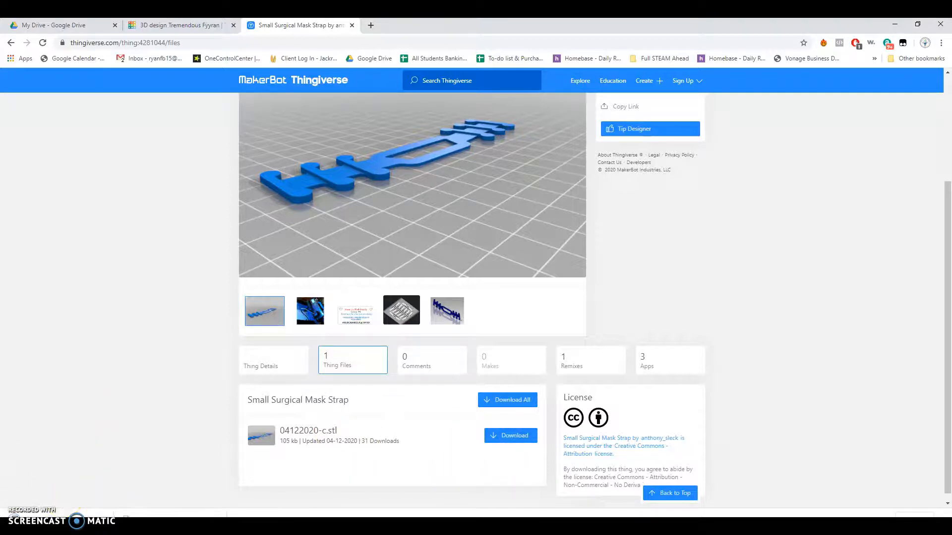
{"action": "left_click", "coordinate": [510, 435]}
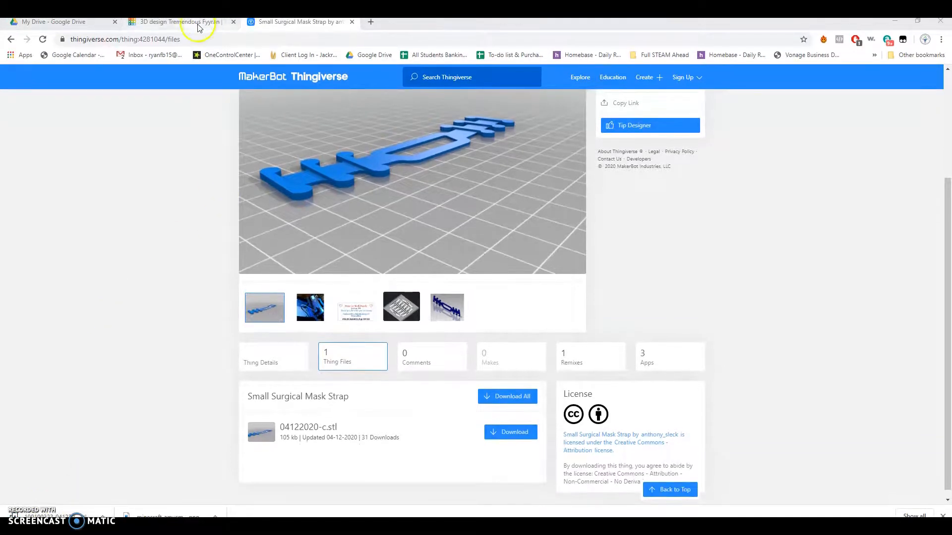
- Import the downloaded strap STL into the Tinkercad design at scale 100
{"action": "left_click", "coordinate": [176, 21]}
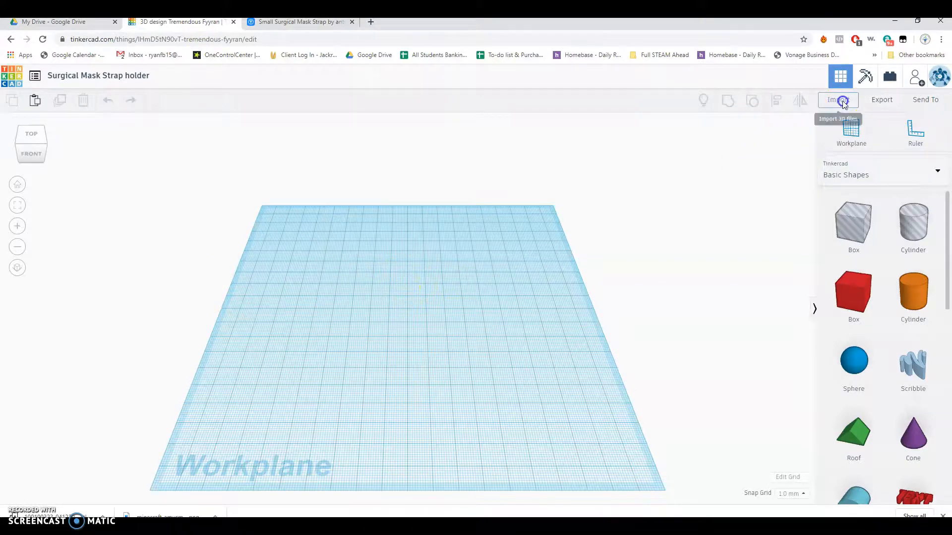
{"action": "left_click", "coordinate": [837, 99]}
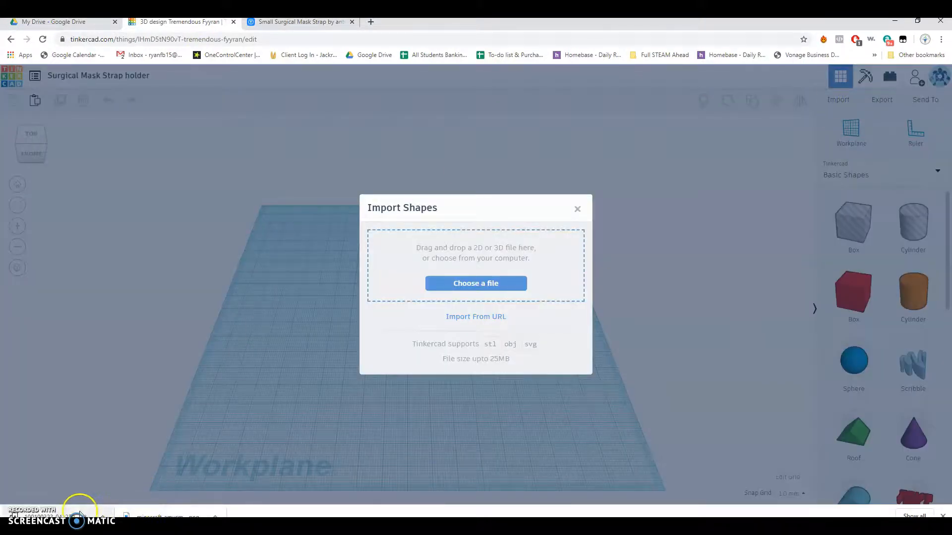
{"action": "left_click", "coordinate": [475, 282]}
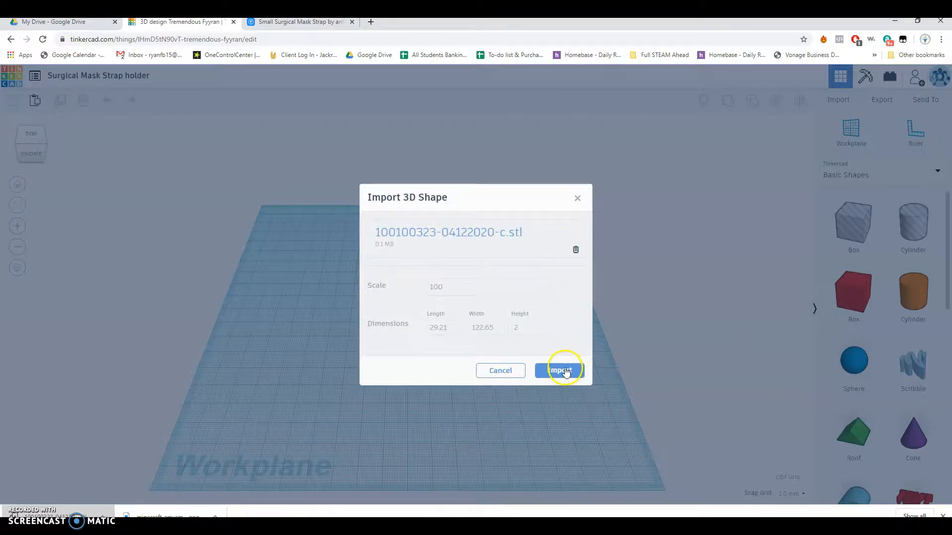
{"action": "left_click", "coordinate": [559, 370]}
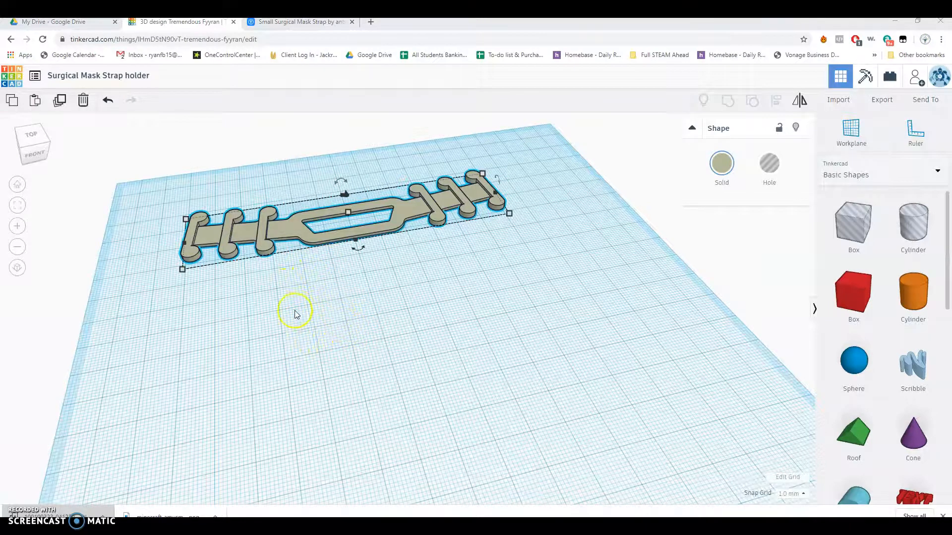
{"action": "mouse_move", "coordinate": [261, 382]}
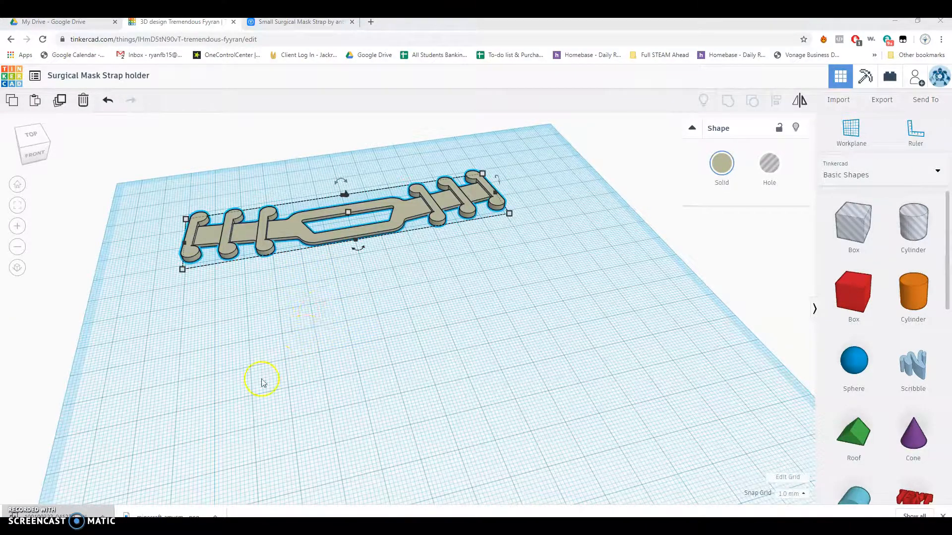